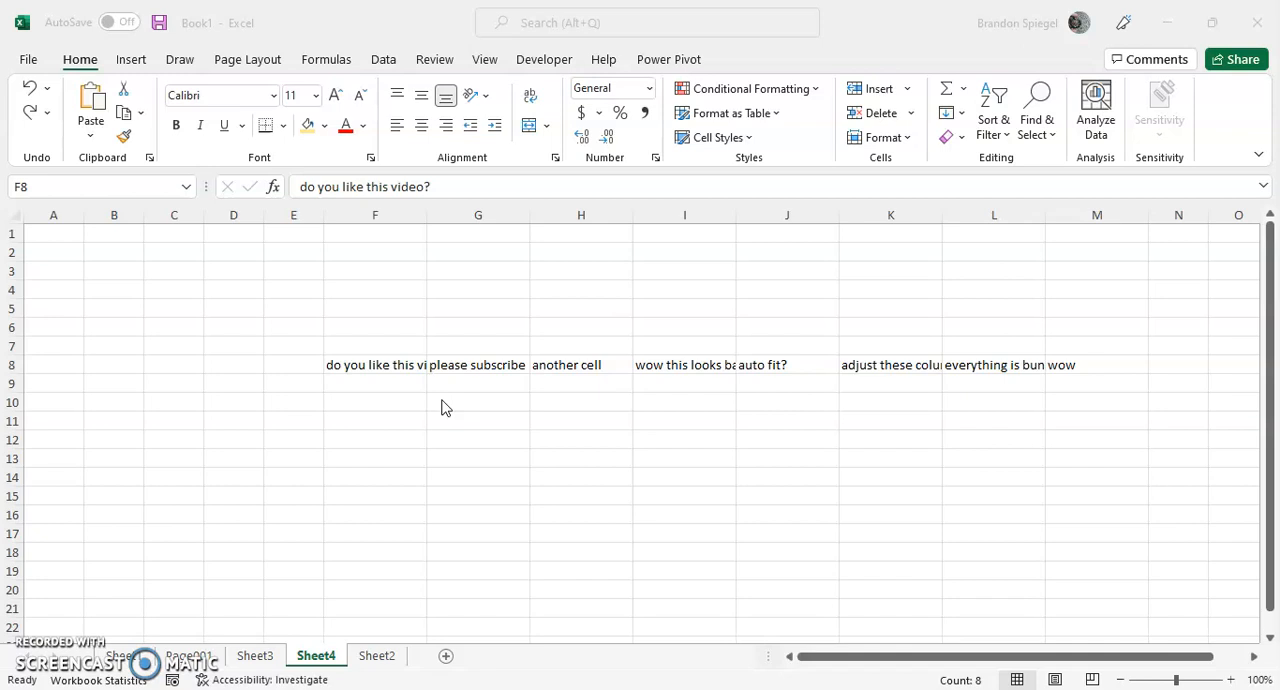
- Select the row 8 text cells F8 through M8
{"action": "left_click", "coordinate": [375, 364]}
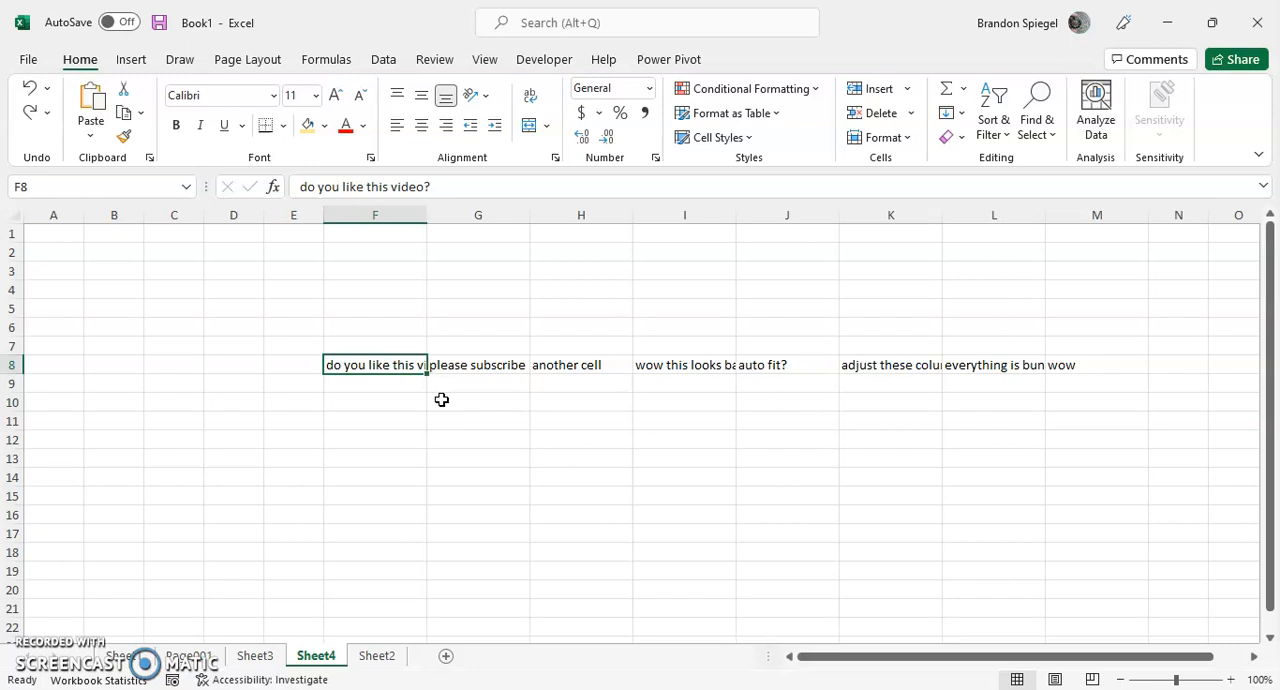
{"action": "left_click_drag", "start_coordinate": [375, 364], "coordinate": [1096, 364]}
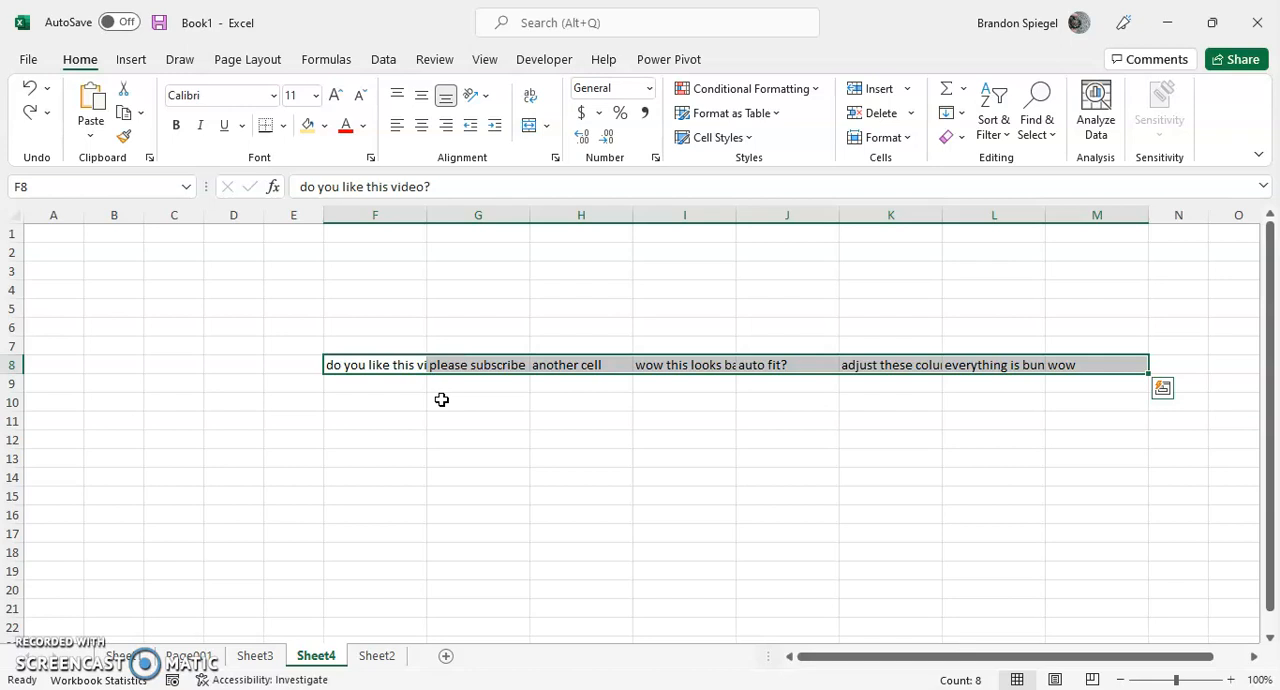
{"action": "mouse_move", "coordinate": [697, 248]}
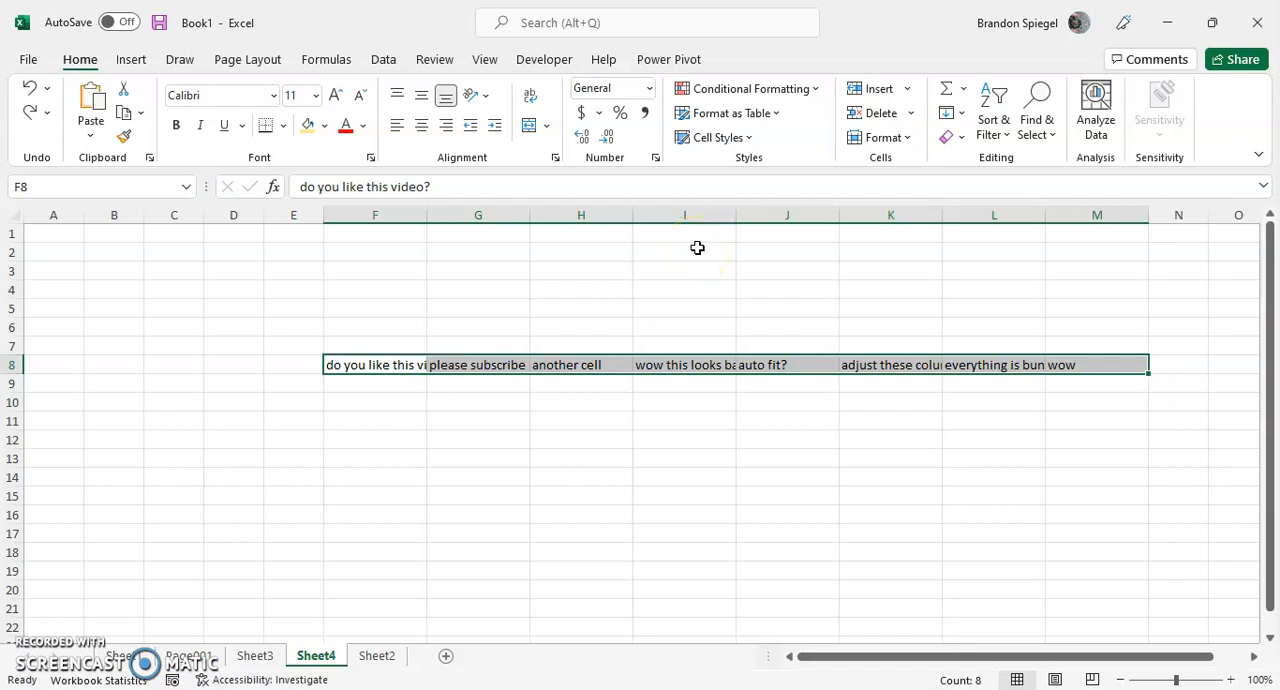
{"action": "mouse_move", "coordinate": [887, 140]}
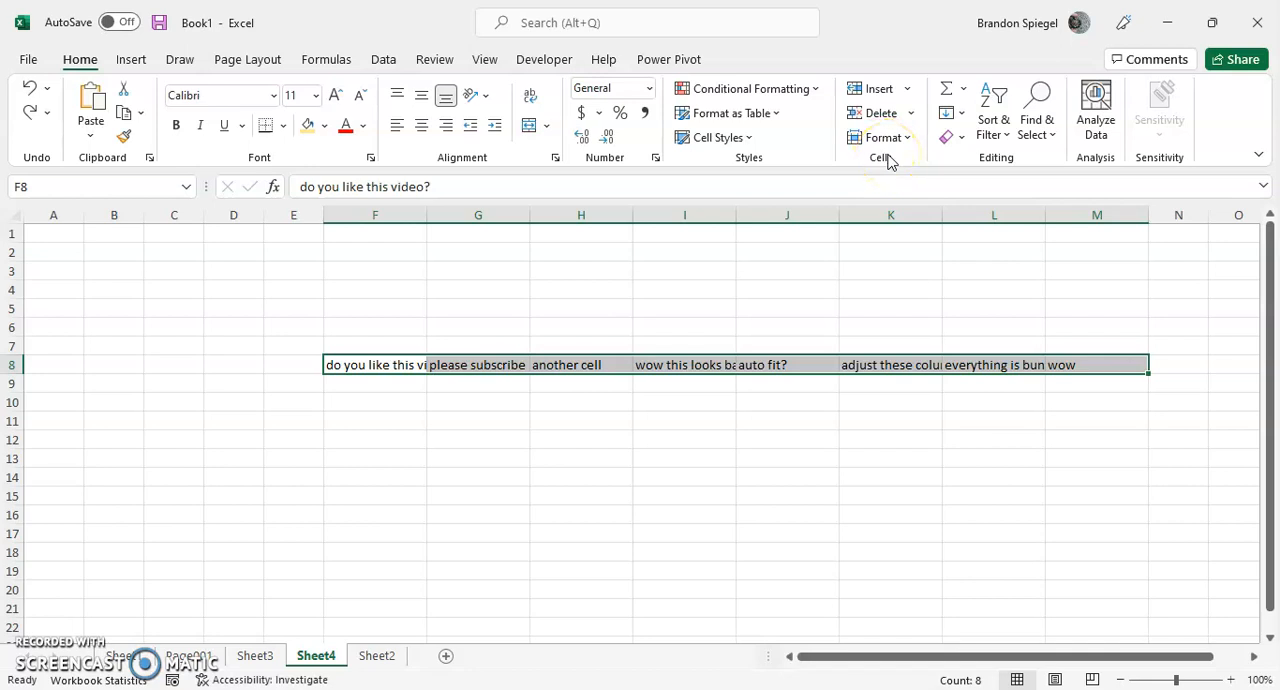
- Set the width of columns F through M to 25
{"action": "left_click", "coordinate": [881, 137]}
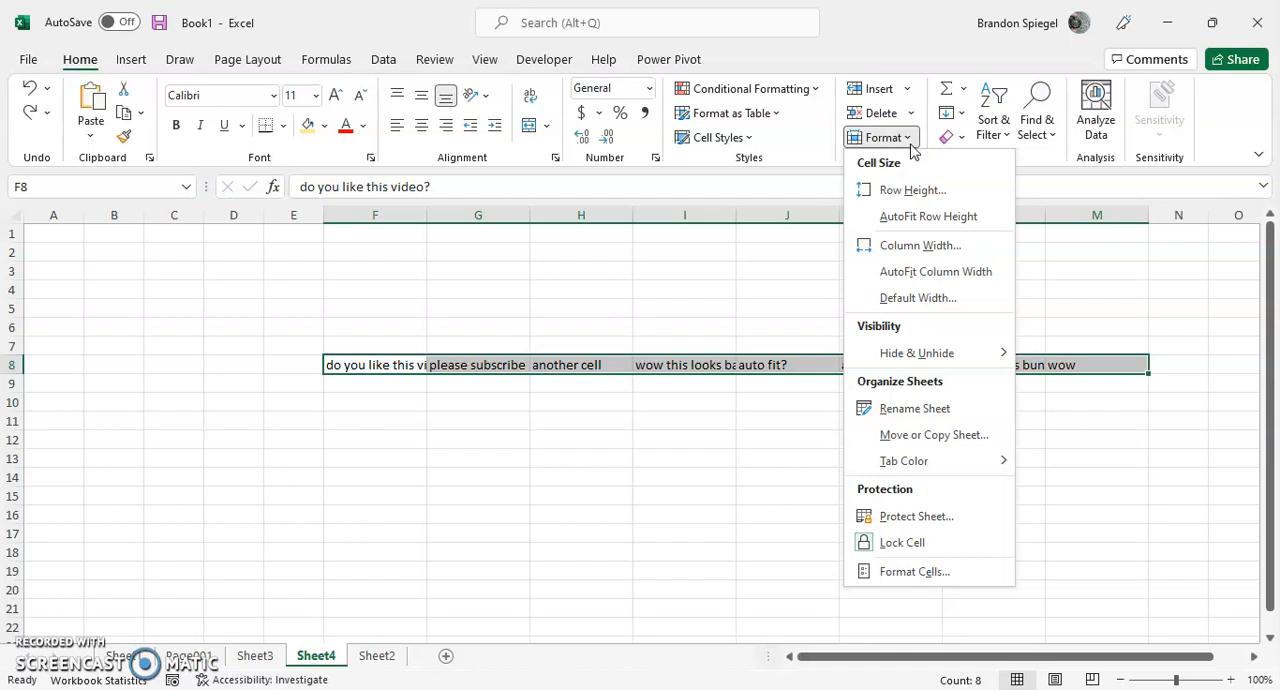
{"action": "mouse_move", "coordinate": [918, 251]}
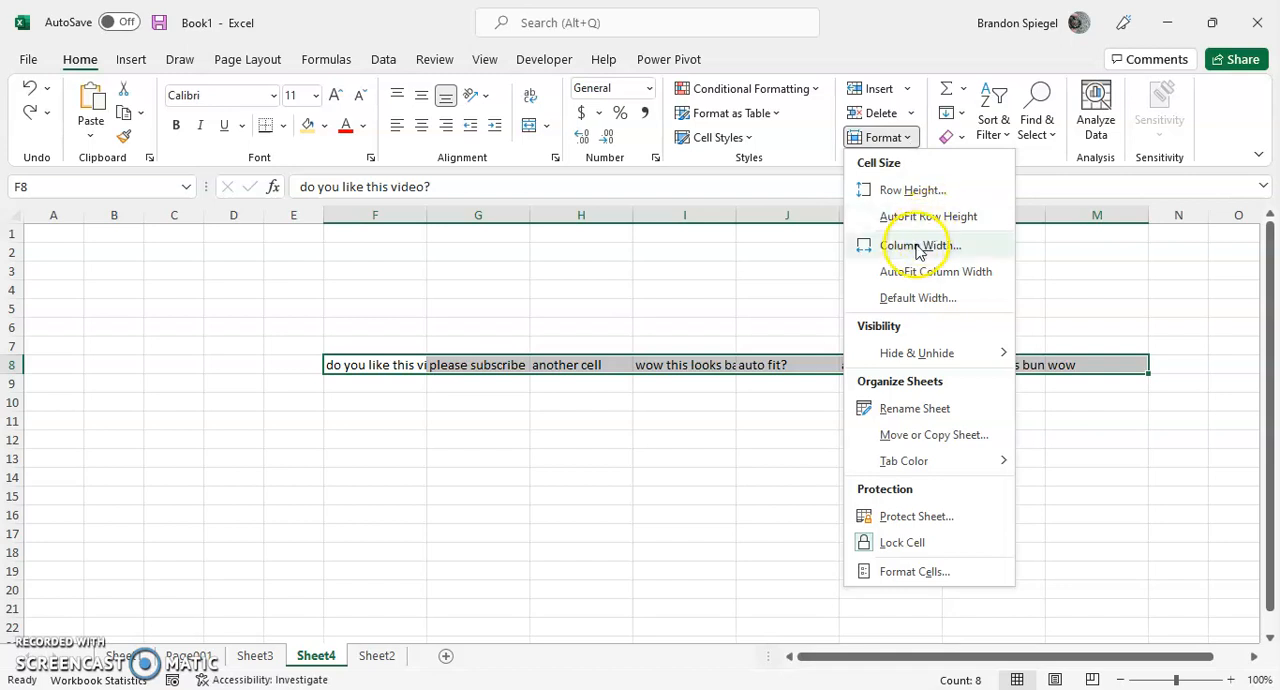
{"action": "left_click", "coordinate": [920, 245]}
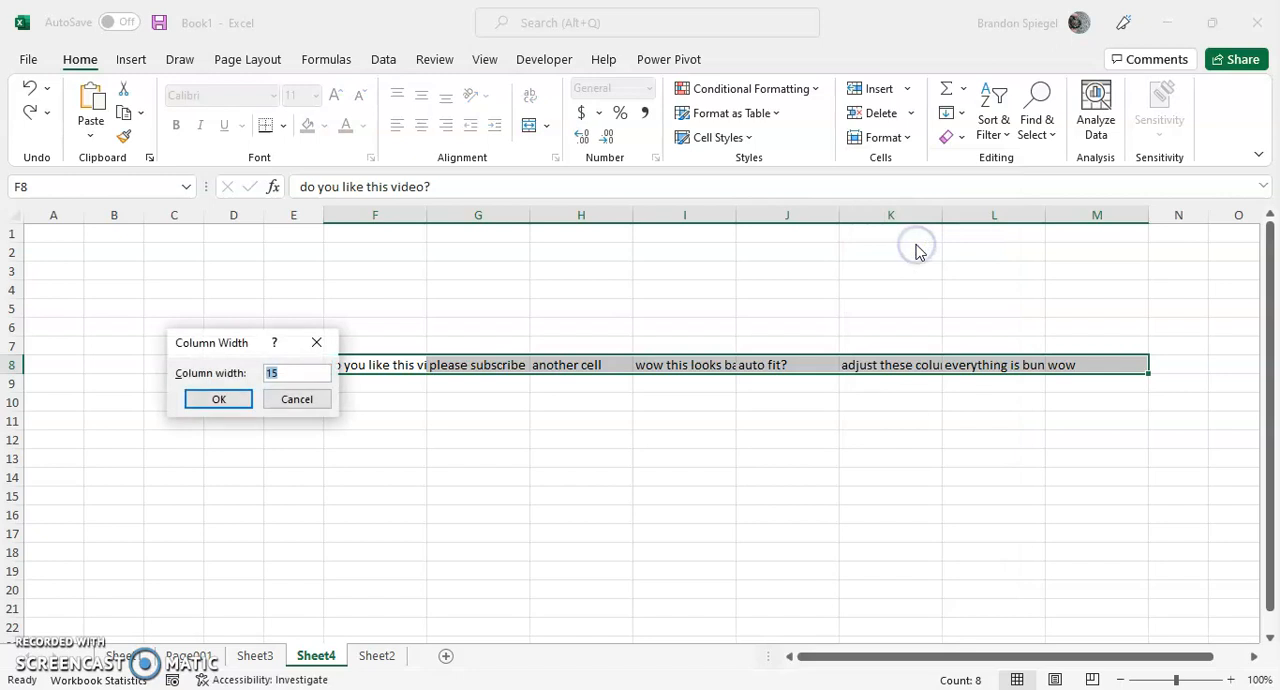
{"action": "type", "text": "2"}
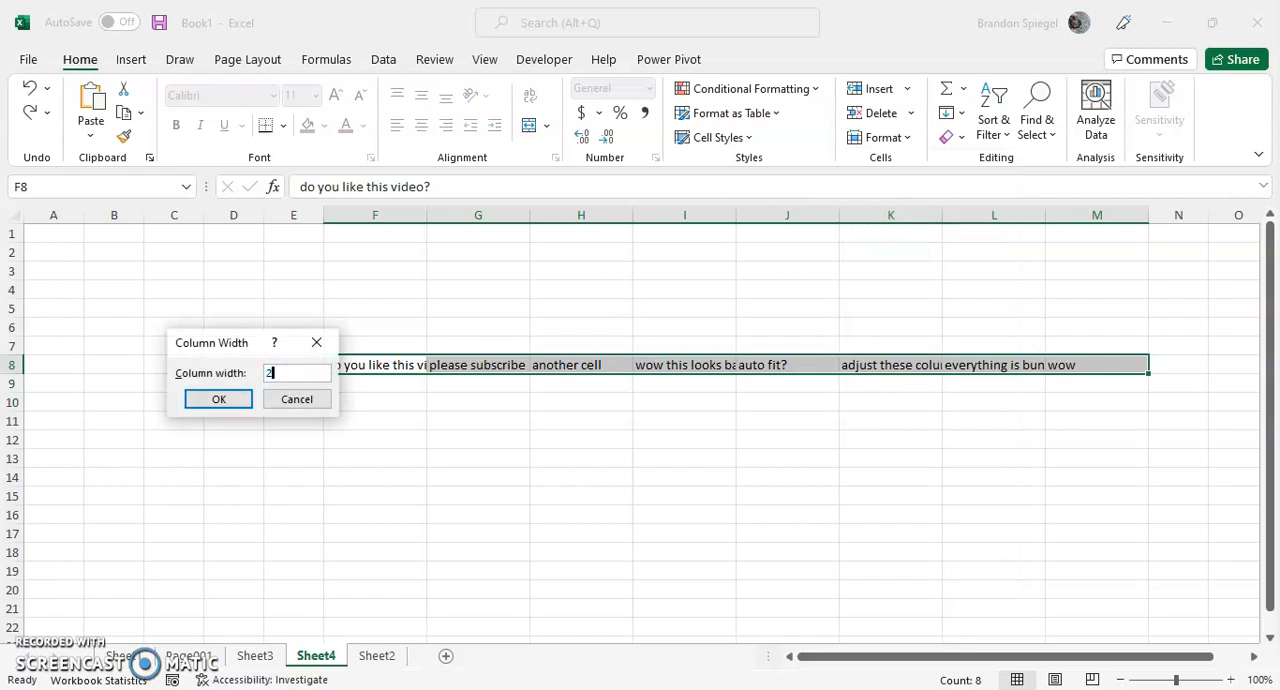
{"action": "type", "text": "5"}
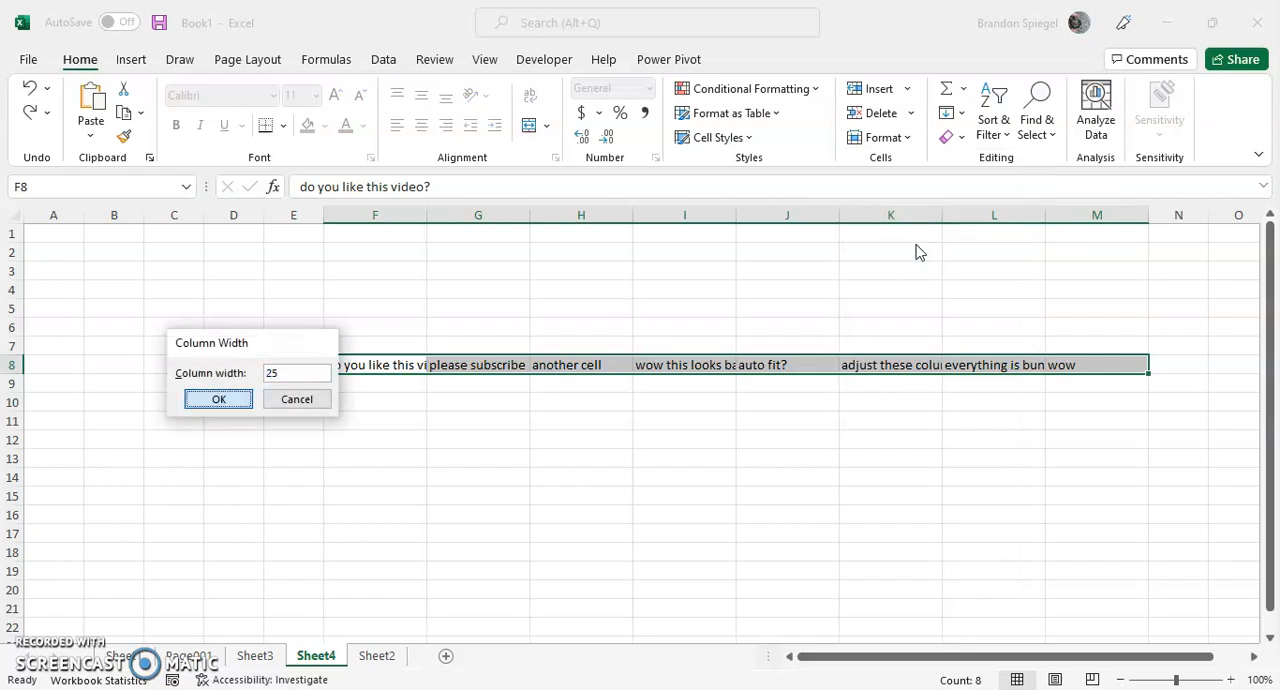
{"action": "left_click", "coordinate": [218, 399]}
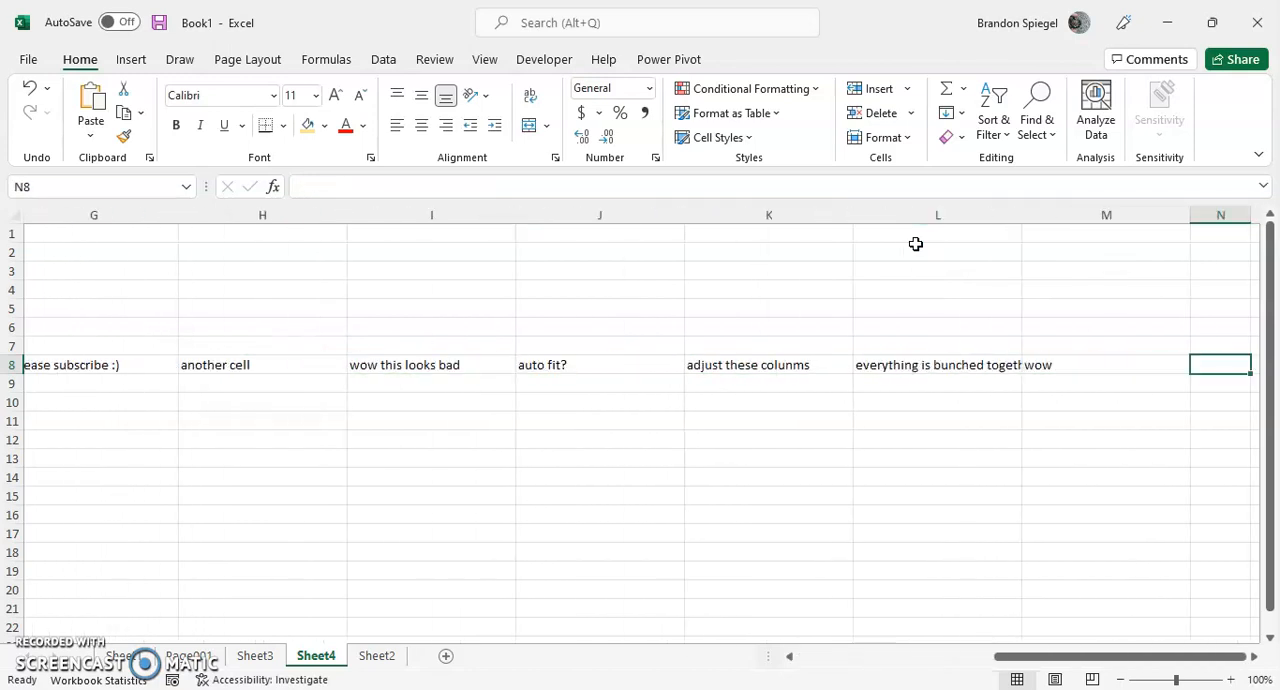
- Select cell E8 and apply AutoFit Row Height to row 8
{"action": "scroll", "scroll_direction": "left", "scroll_amount": 3}
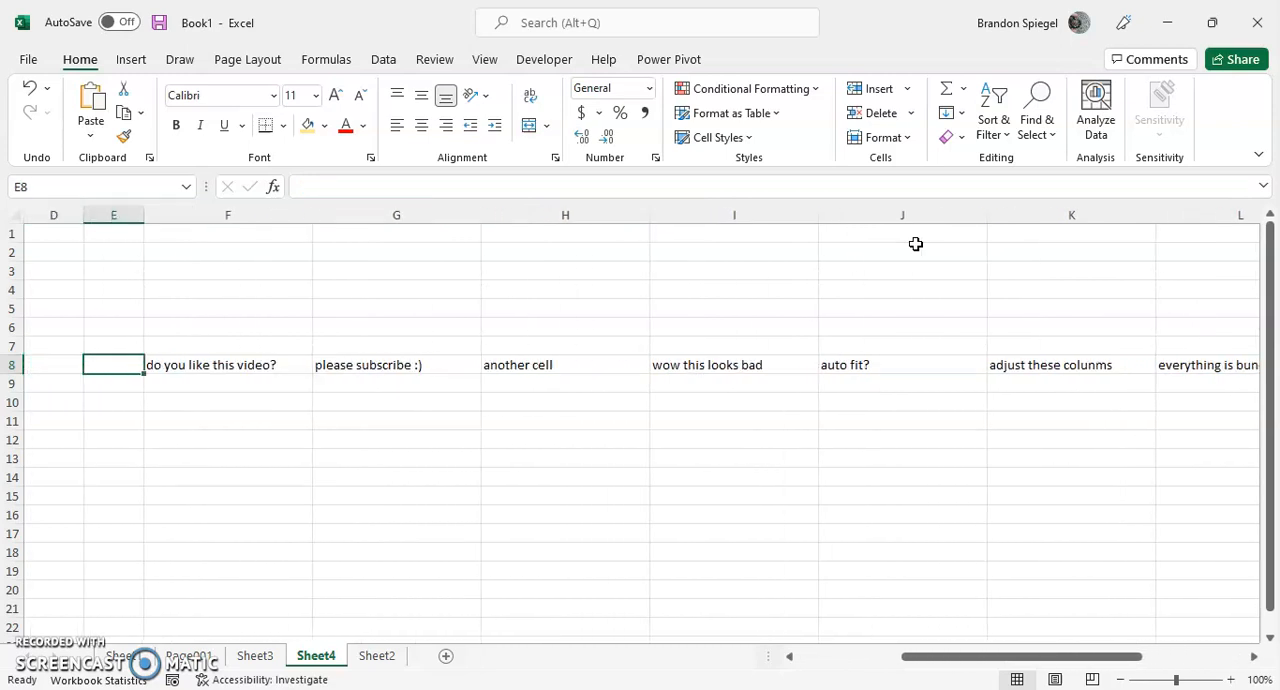
{"action": "left_click", "coordinate": [227, 364]}
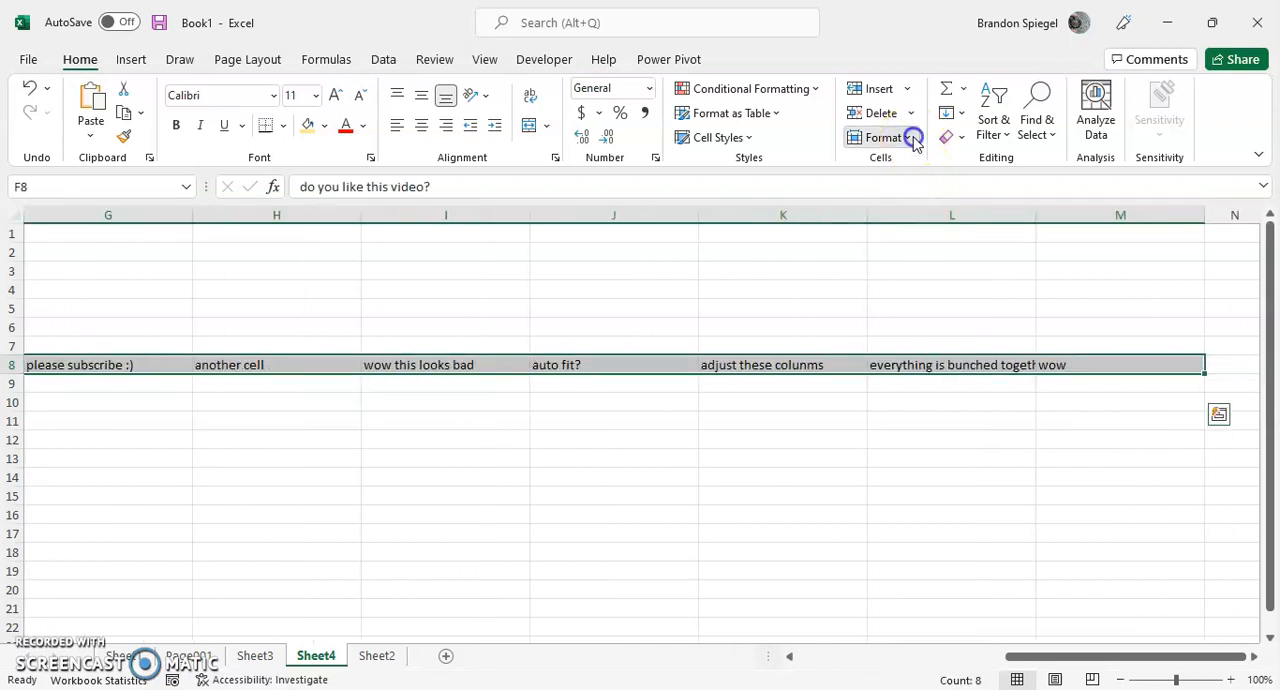
{"action": "left_click", "coordinate": [883, 137]}
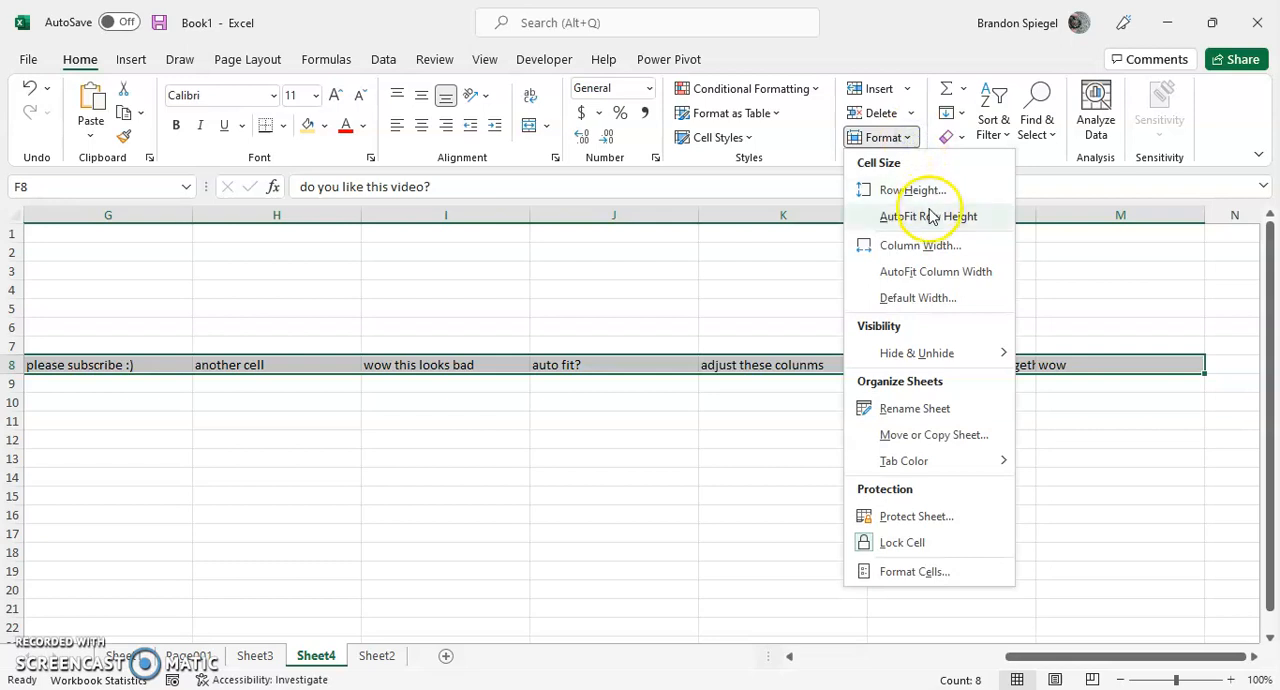
{"action": "left_click", "coordinate": [936, 271]}
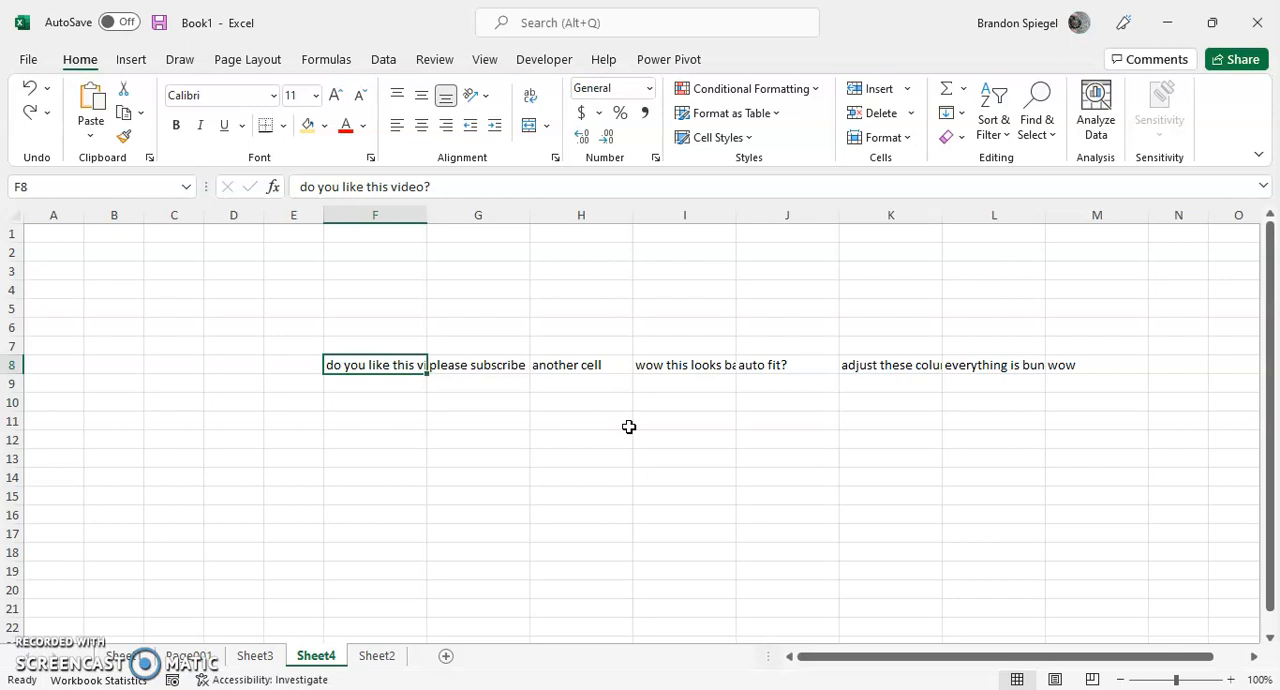
- Reselect F8:M8, set width 25, then AutoFit columns F–M to their text
{"action": "left_click_drag", "start_coordinate": [375, 364], "coordinate": [1096, 364]}
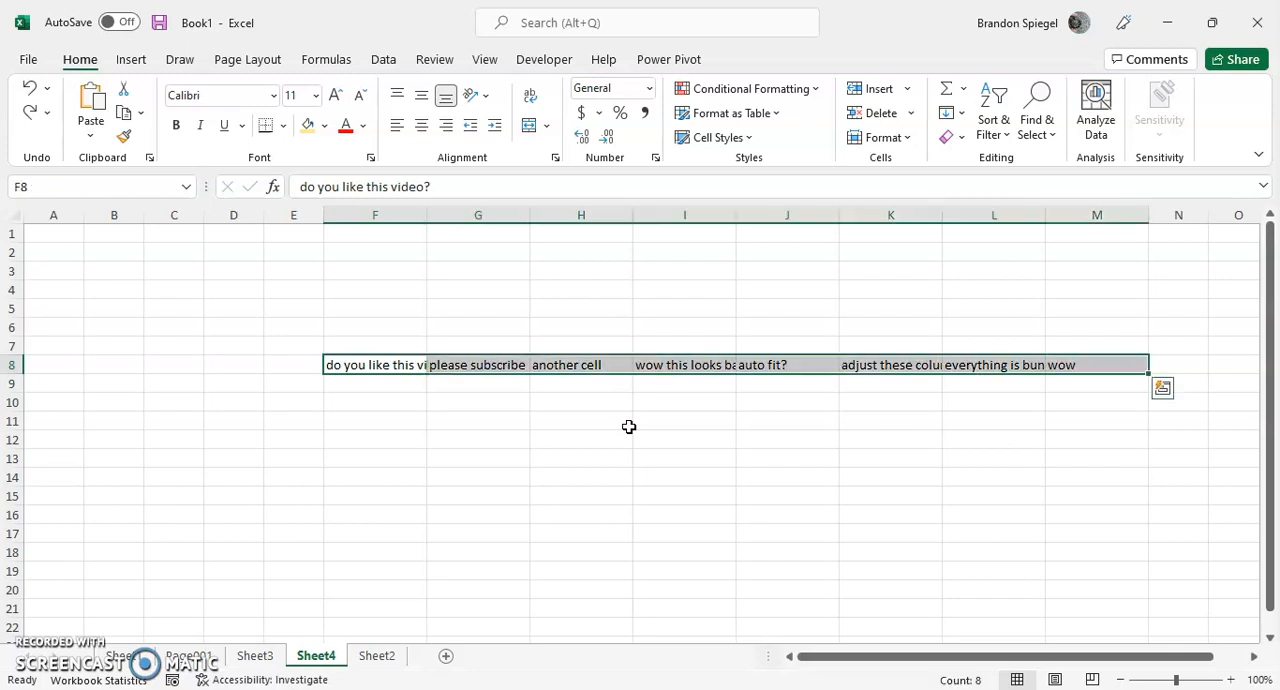
{"action": "key", "text": "alt"}
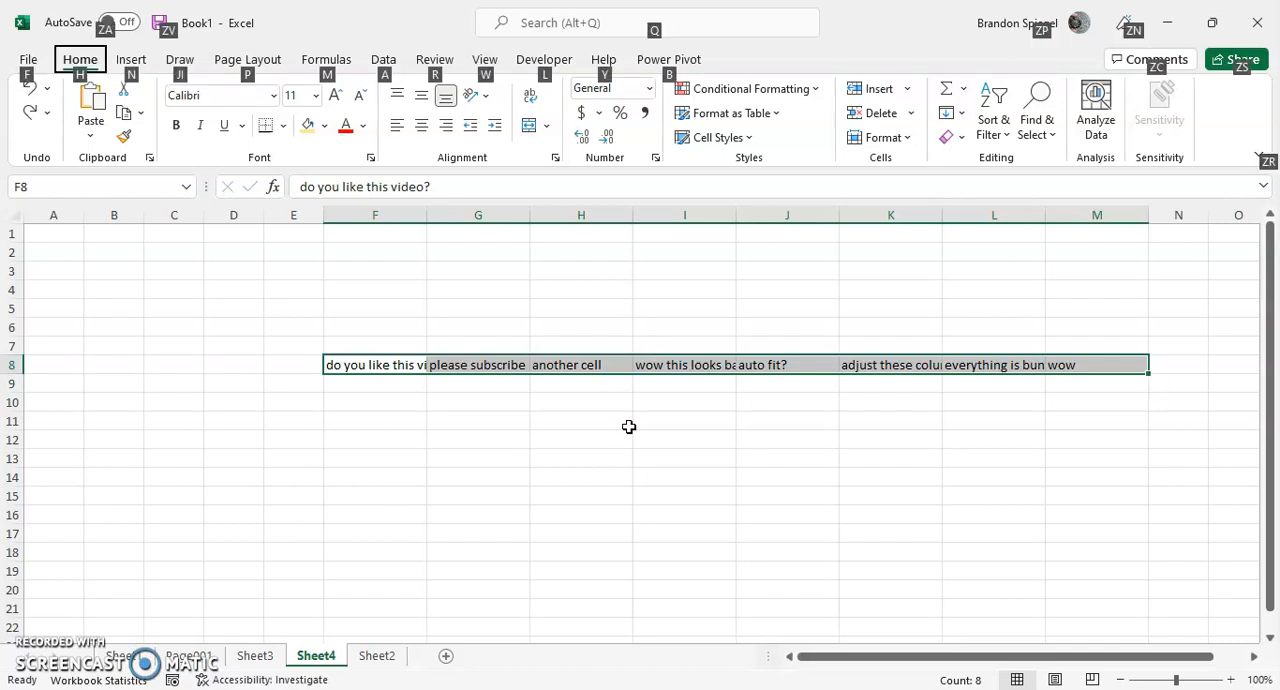
{"action": "key", "text": "alt"}
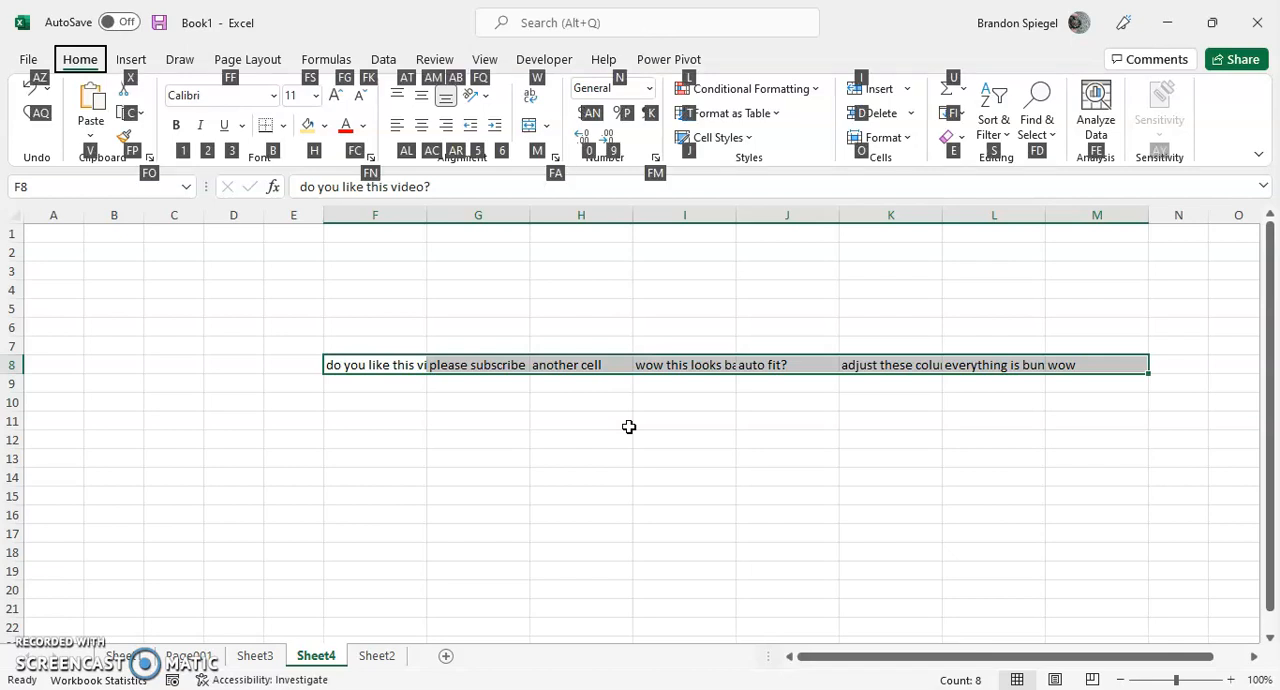
{"action": "left_click", "coordinate": [879, 137]}
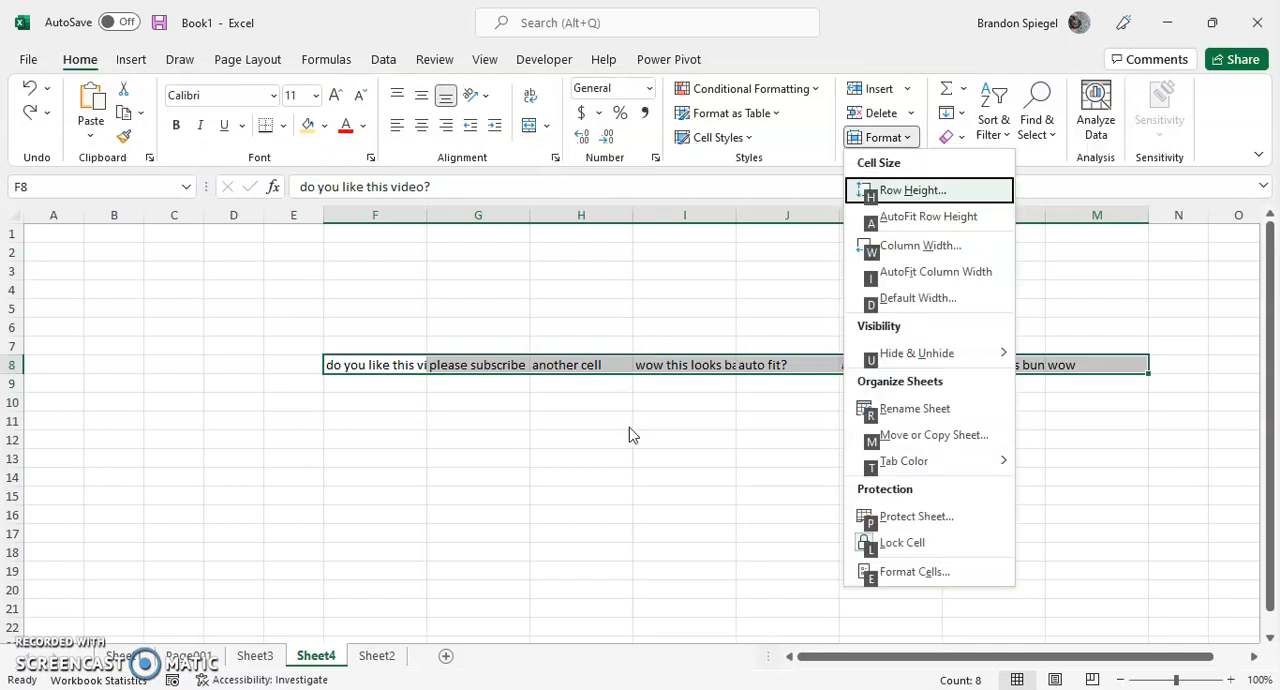
{"action": "left_click", "coordinate": [919, 245]}
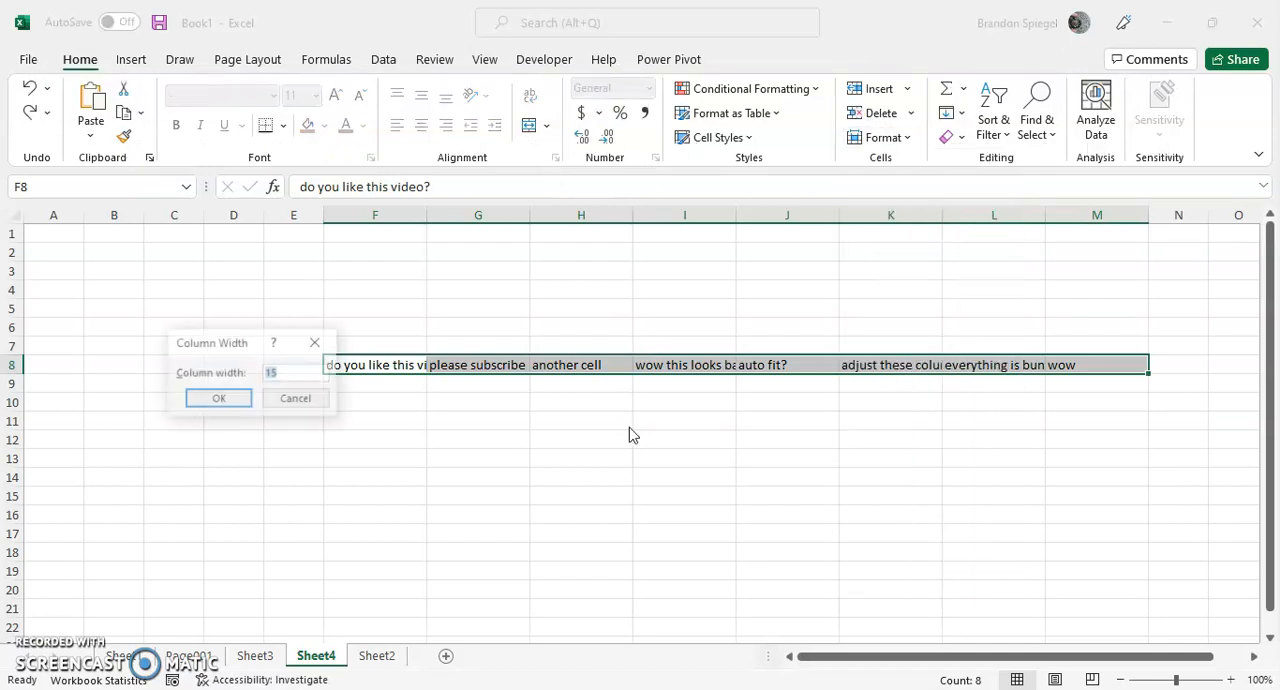
{"action": "type", "text": "25"}
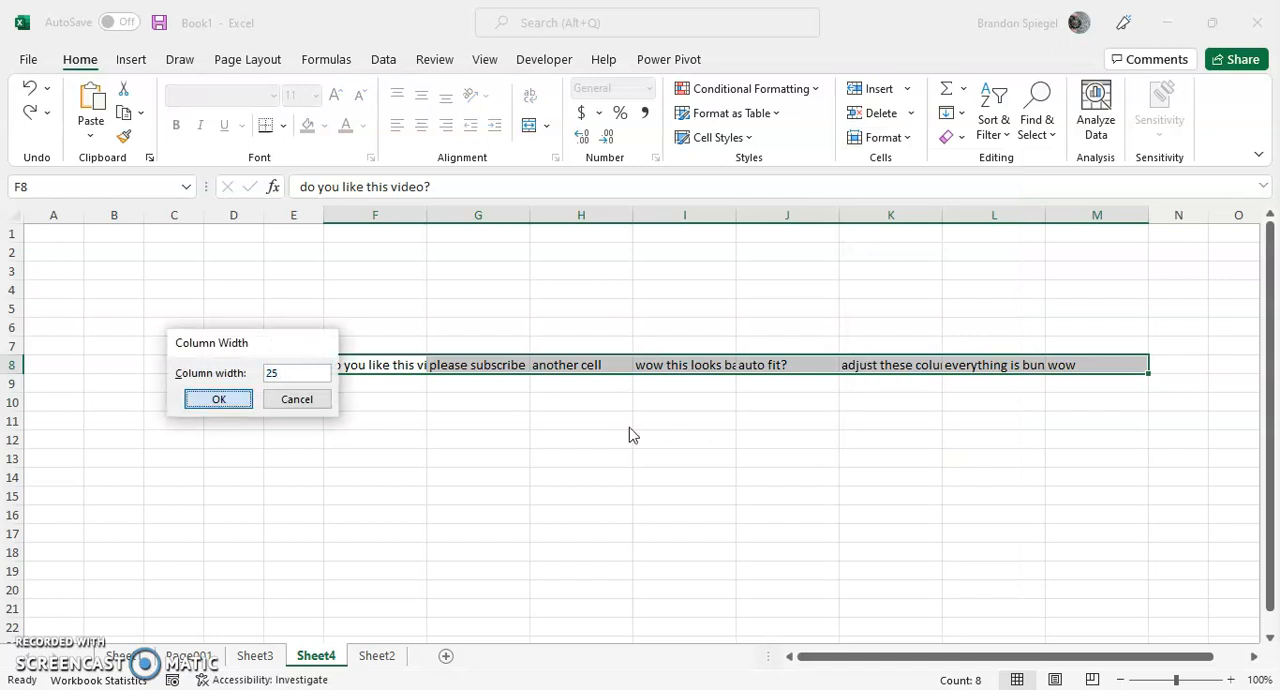
{"action": "left_click", "coordinate": [218, 399]}
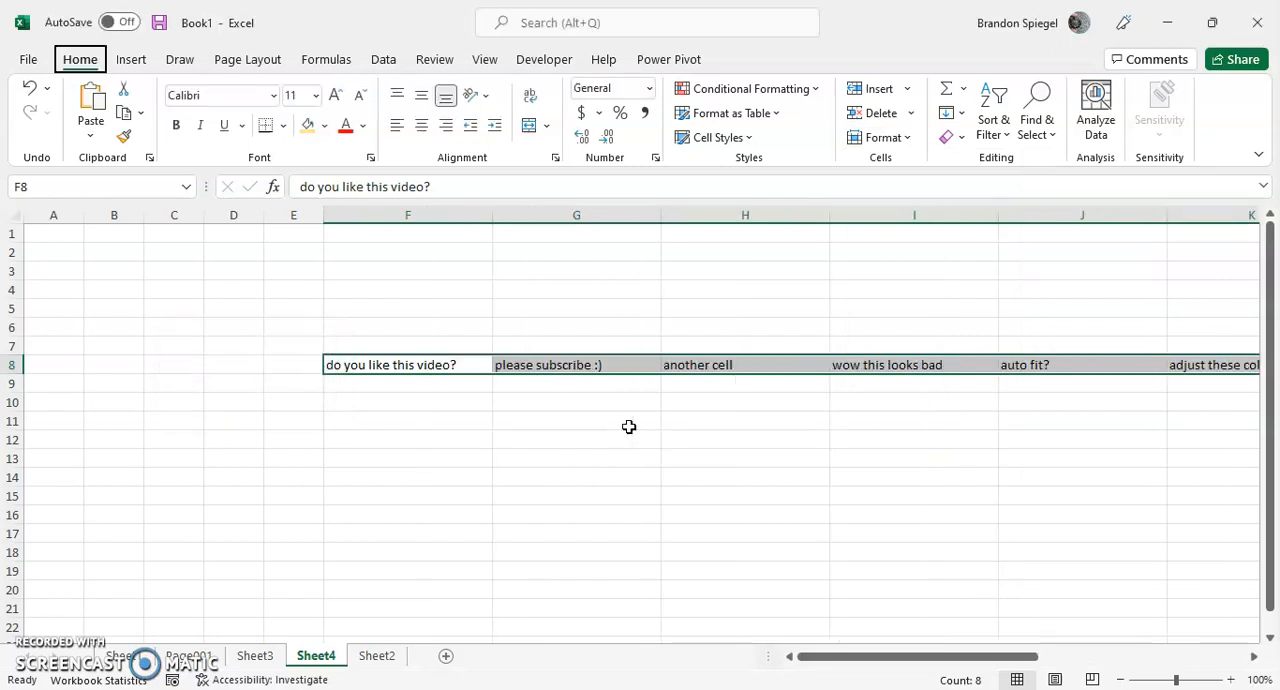
{"action": "key", "text": "alt"}
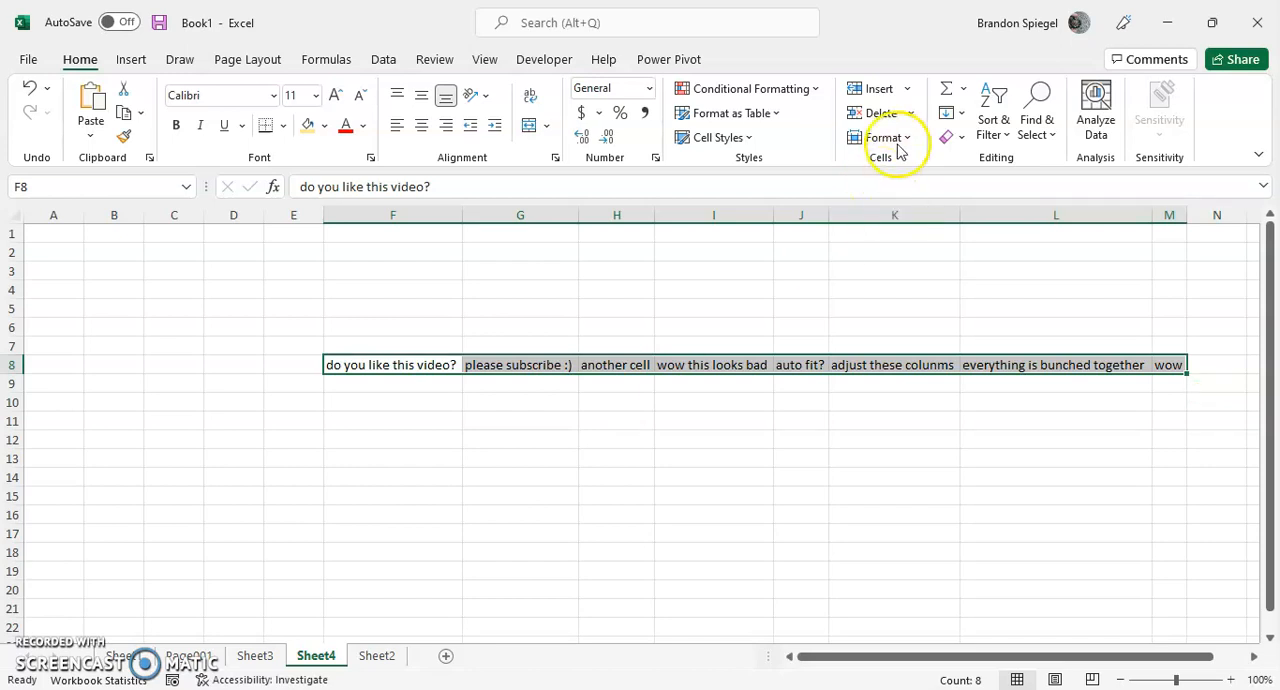
- Set row 8's height to 30 via the Row Height dialog
{"action": "left_click", "coordinate": [882, 137]}
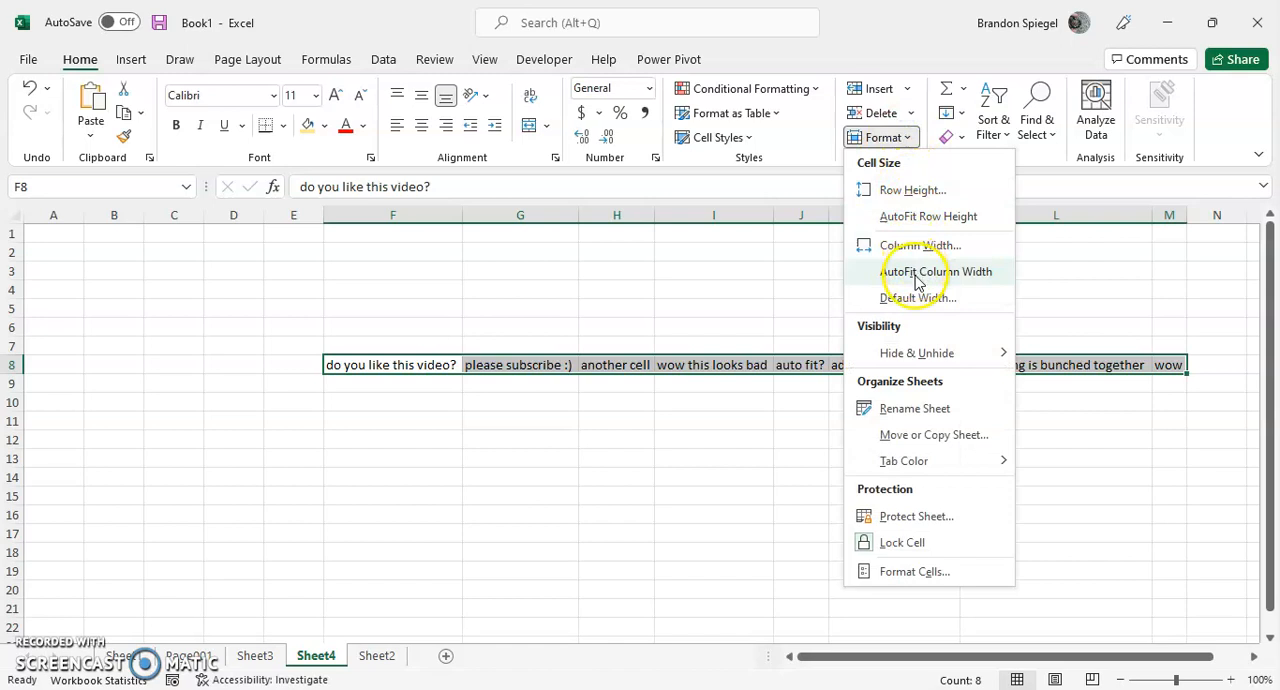
{"action": "left_click", "coordinate": [911, 189]}
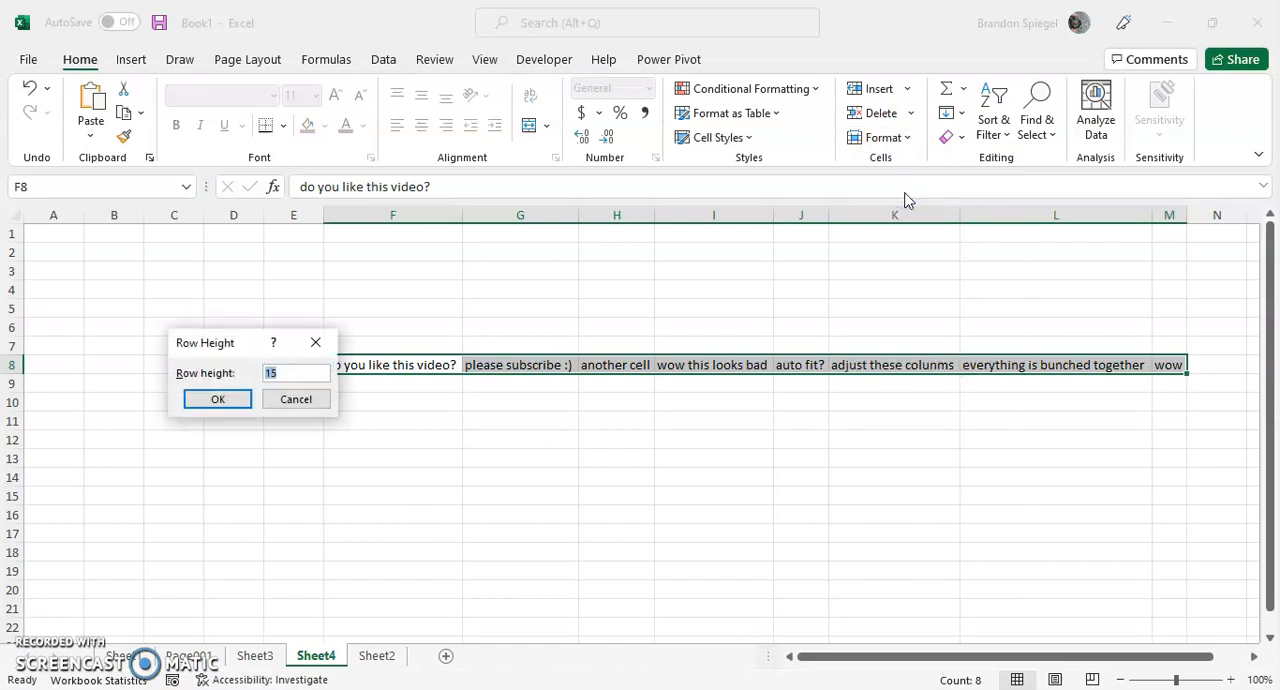
{"action": "left_click", "coordinate": [217, 399]}
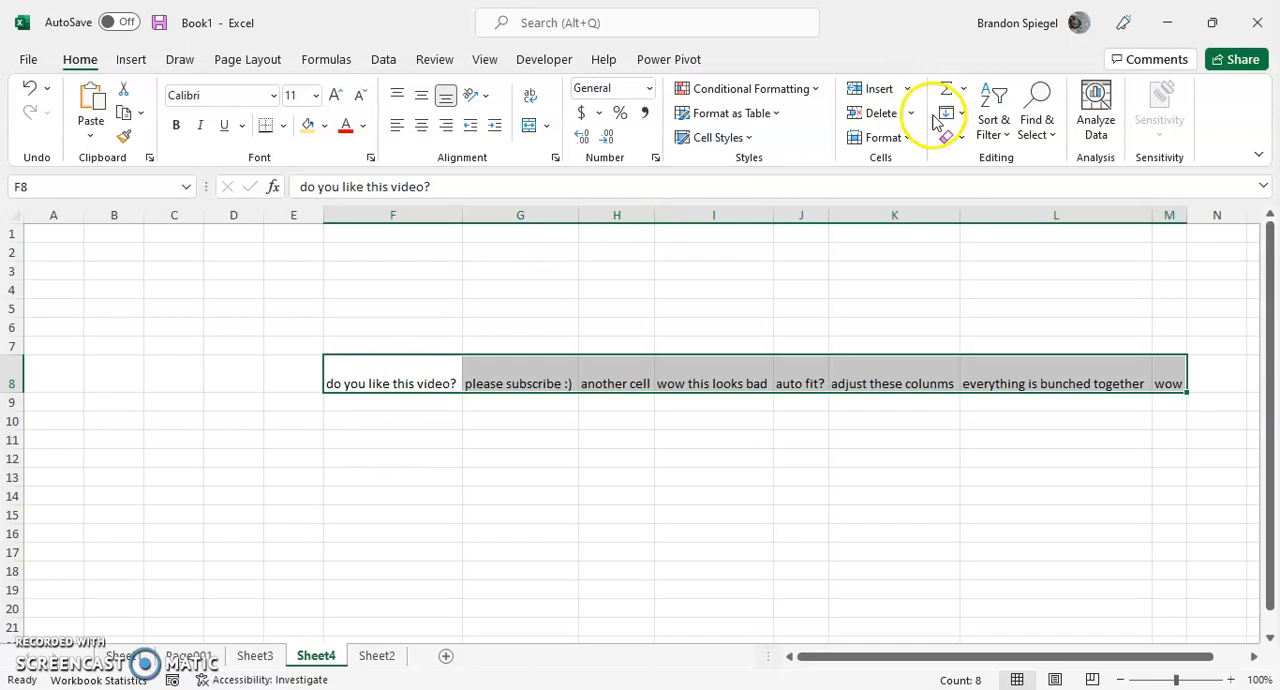
{"action": "mouse_move", "coordinate": [913, 137]}
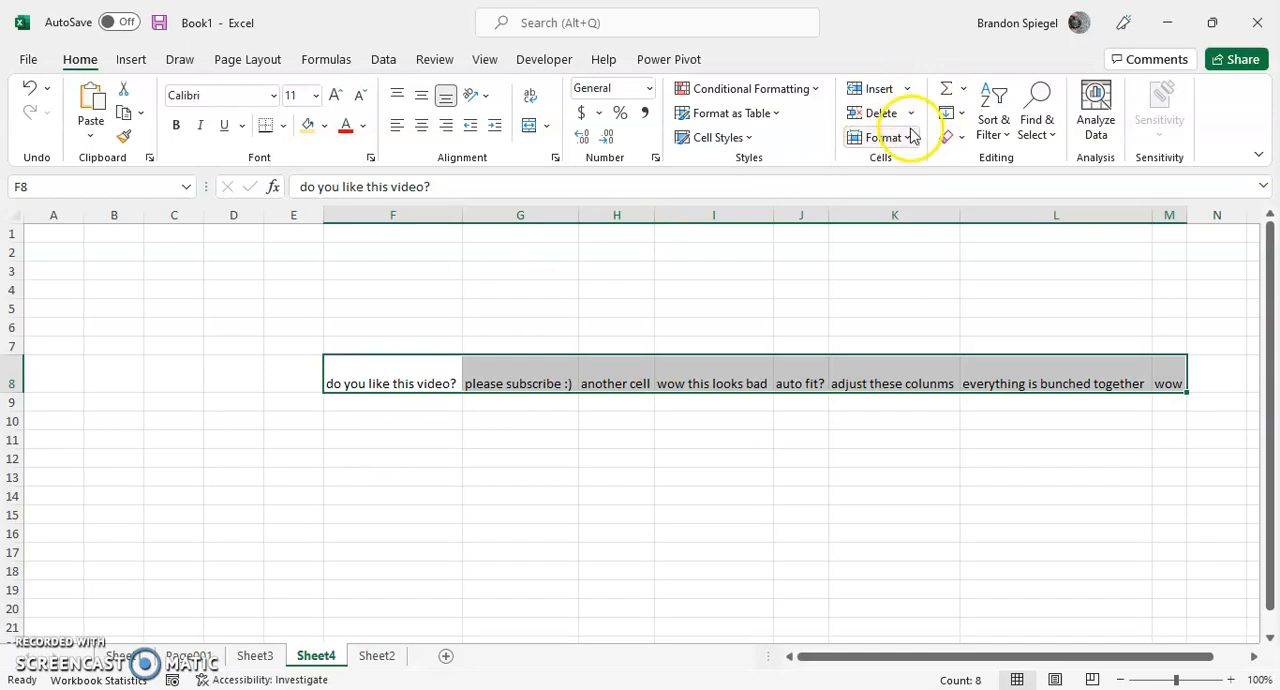
{"action": "left_click", "coordinate": [884, 137]}
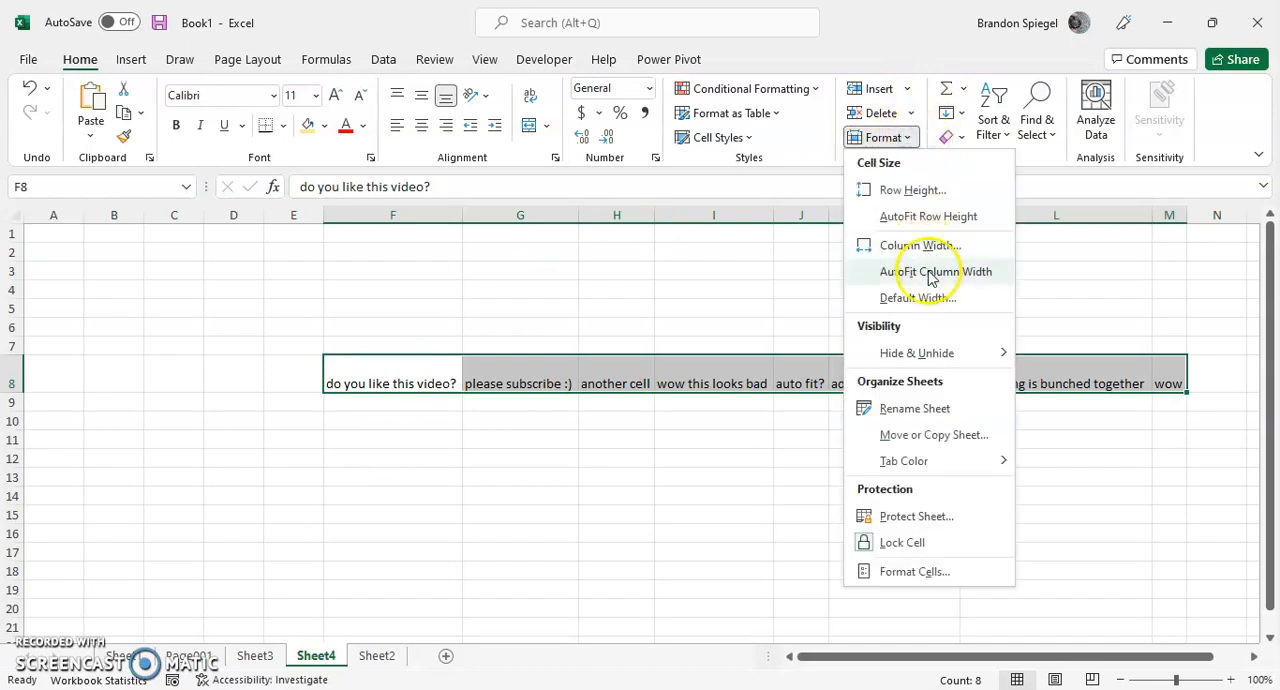
{"action": "mouse_move", "coordinate": [928, 216]}
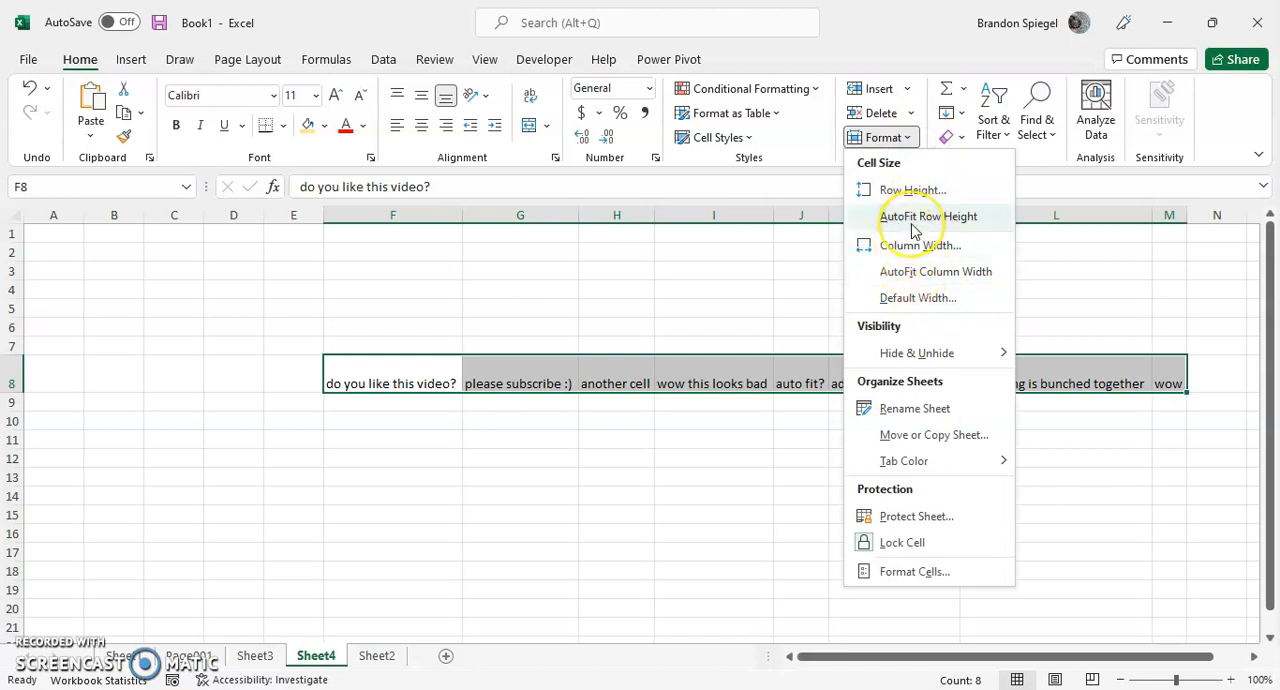
{"action": "left_click", "coordinate": [927, 216]}
{"action": "type", "text": "30"}
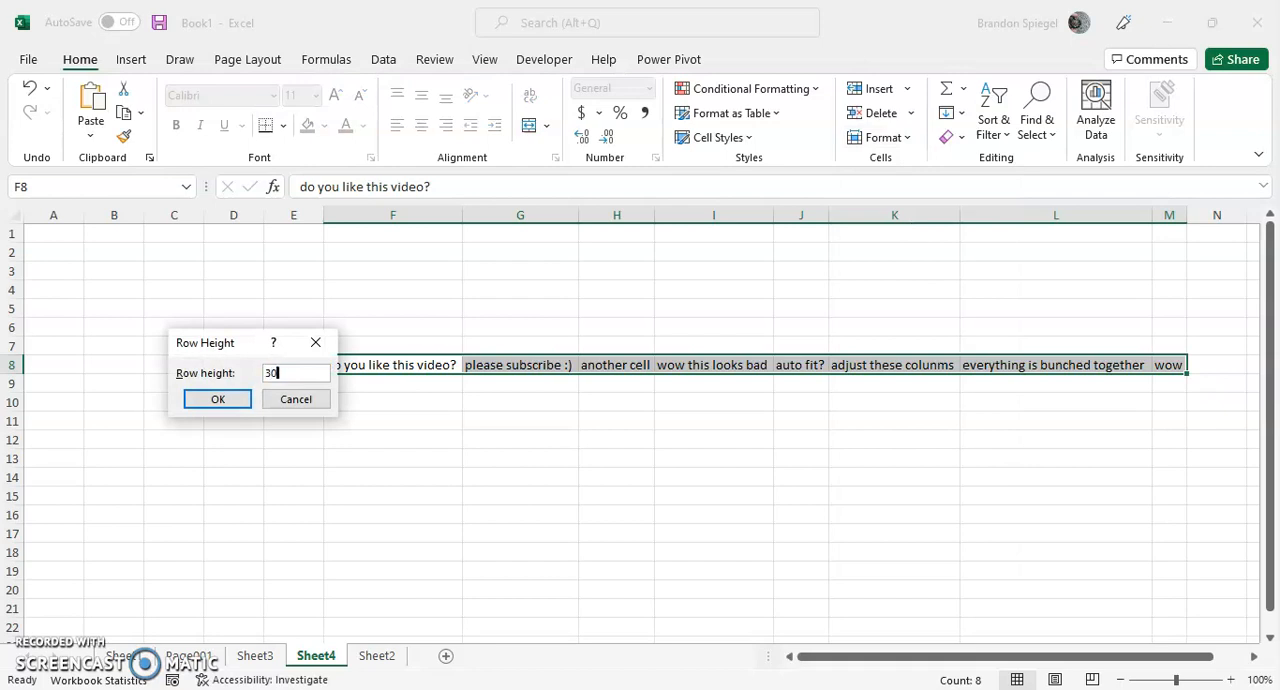
{"action": "left_click", "coordinate": [217, 399]}
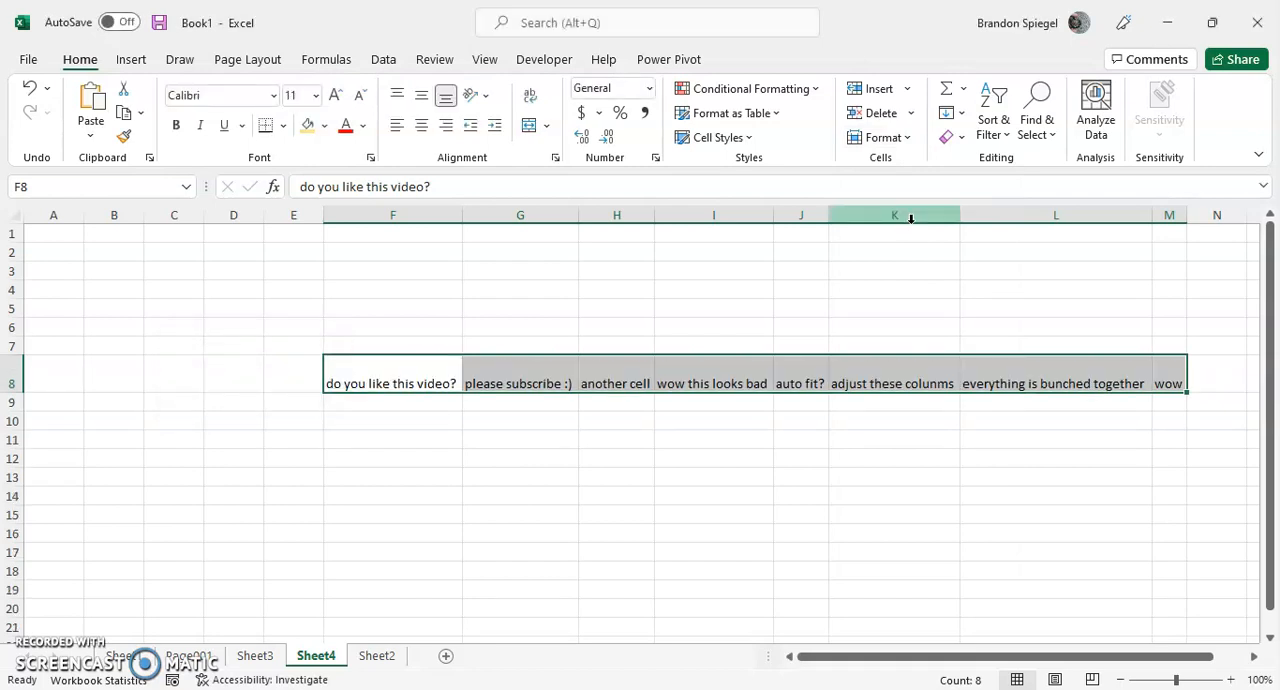